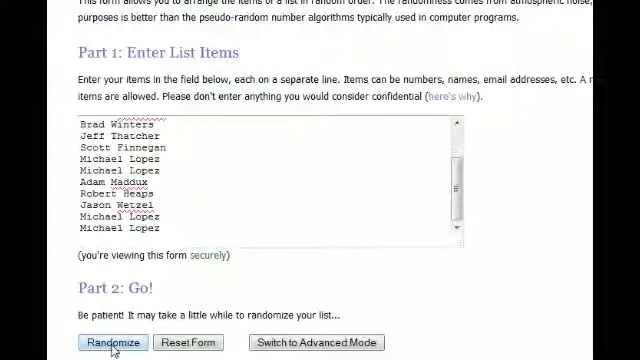
Step: Randomize the 14 owner names in RANDOM.ORG List Randomizer and re-shuffle into a new order
click(112, 342)
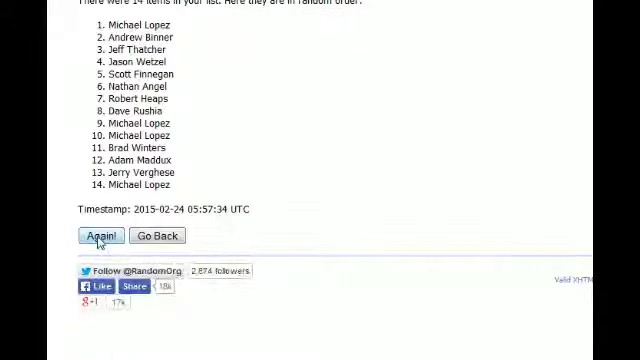
click(100, 236)
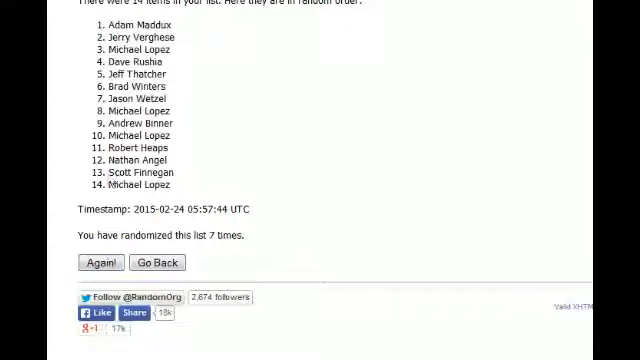
drag(96, 24, 180, 186)
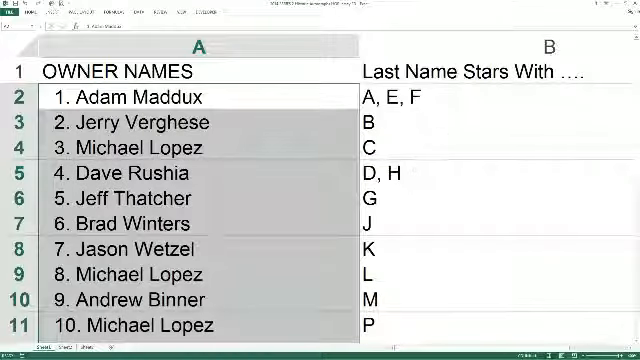
scroll(down, 3)
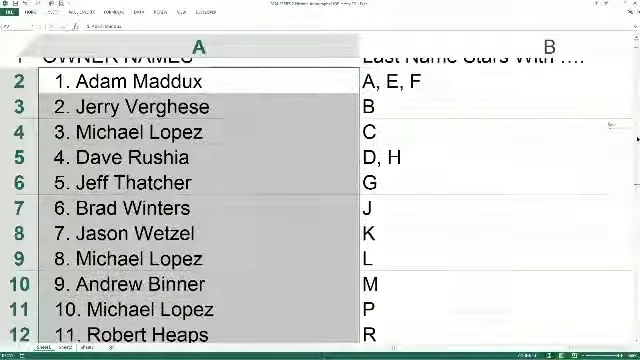
scroll(down, 3)
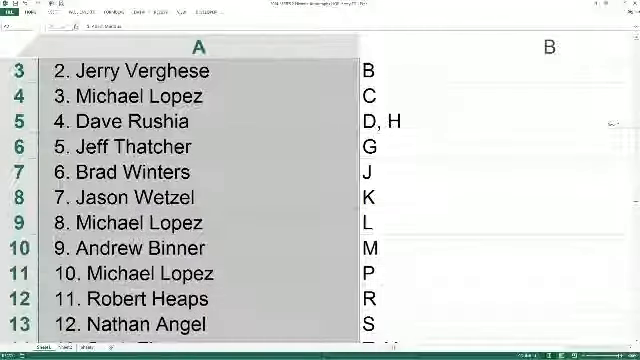
scroll(down, 3)
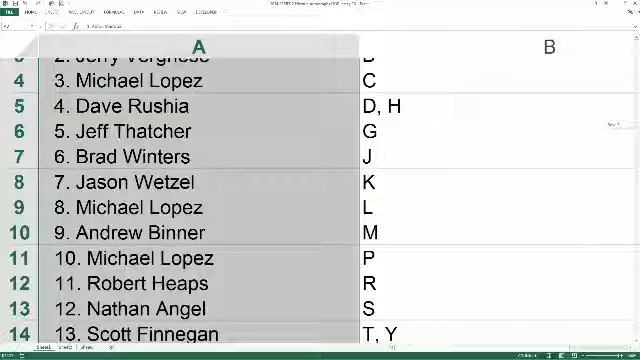
scroll(down, 3)
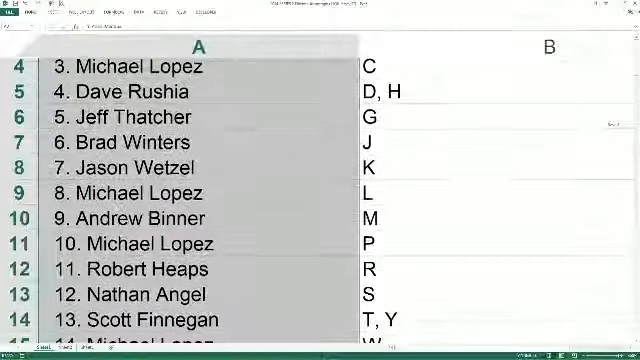
scroll(down, 3)
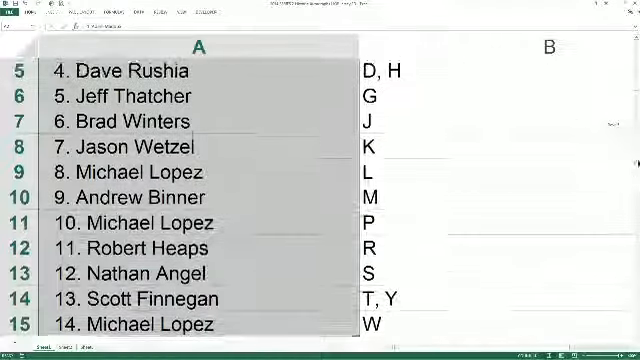
scroll(up, 3)
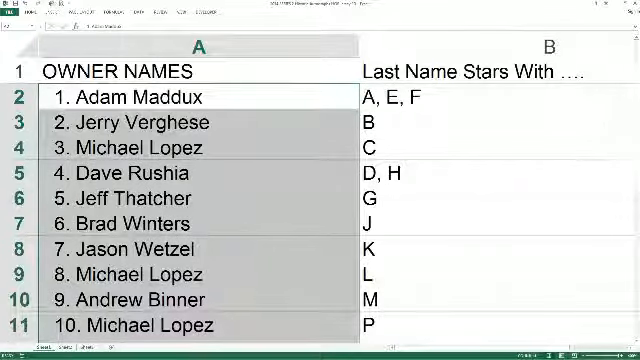